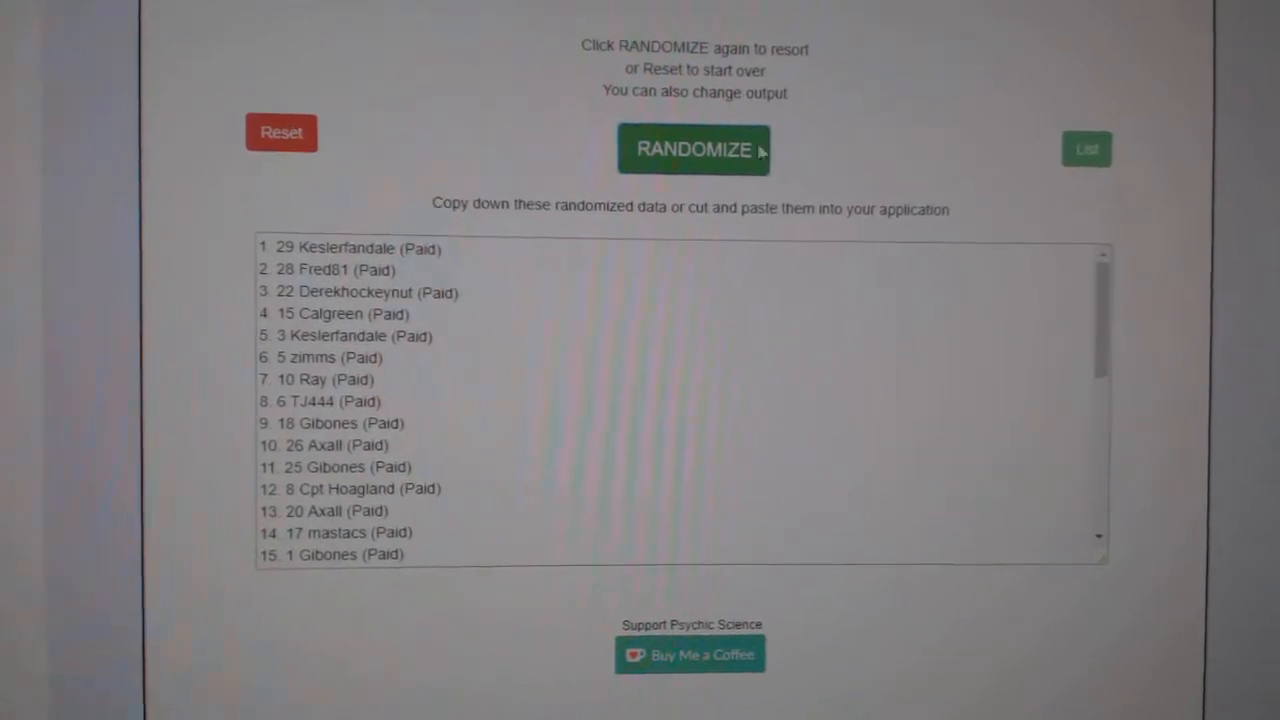
- Reshuffle the participant names into a new order and reset the box for a new list
left_click(694, 148)
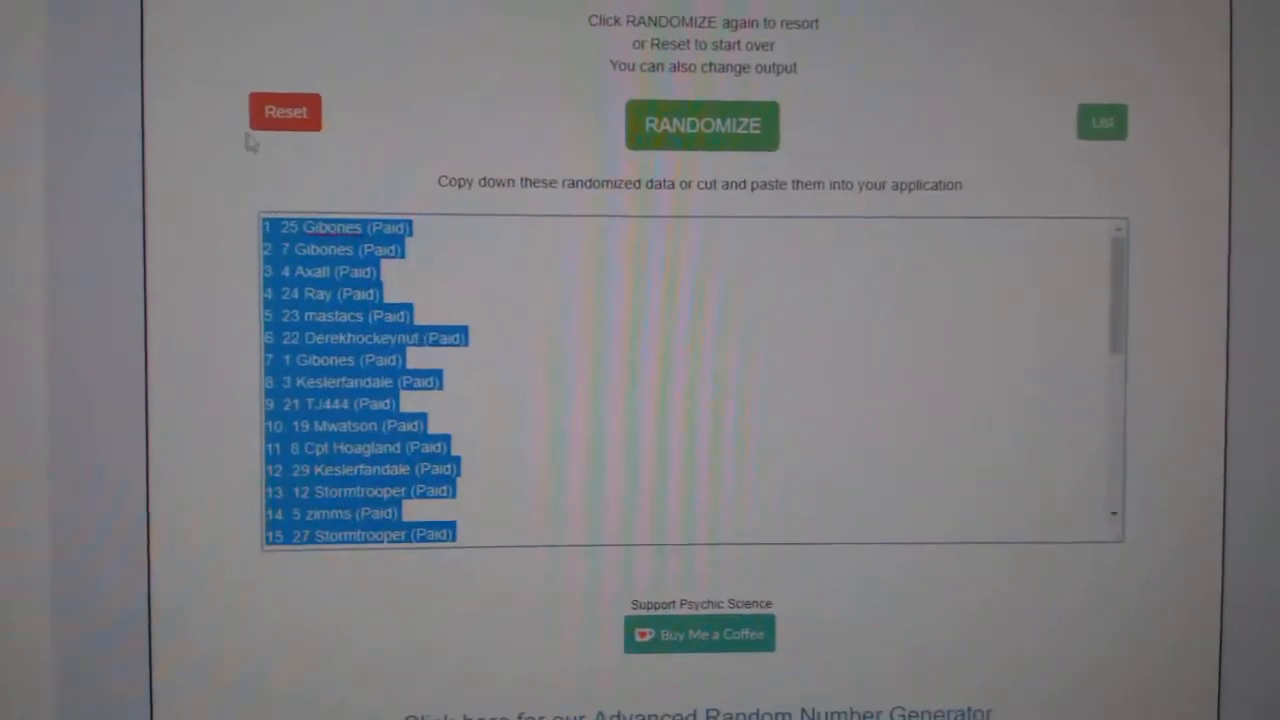
left_click(656, 188)
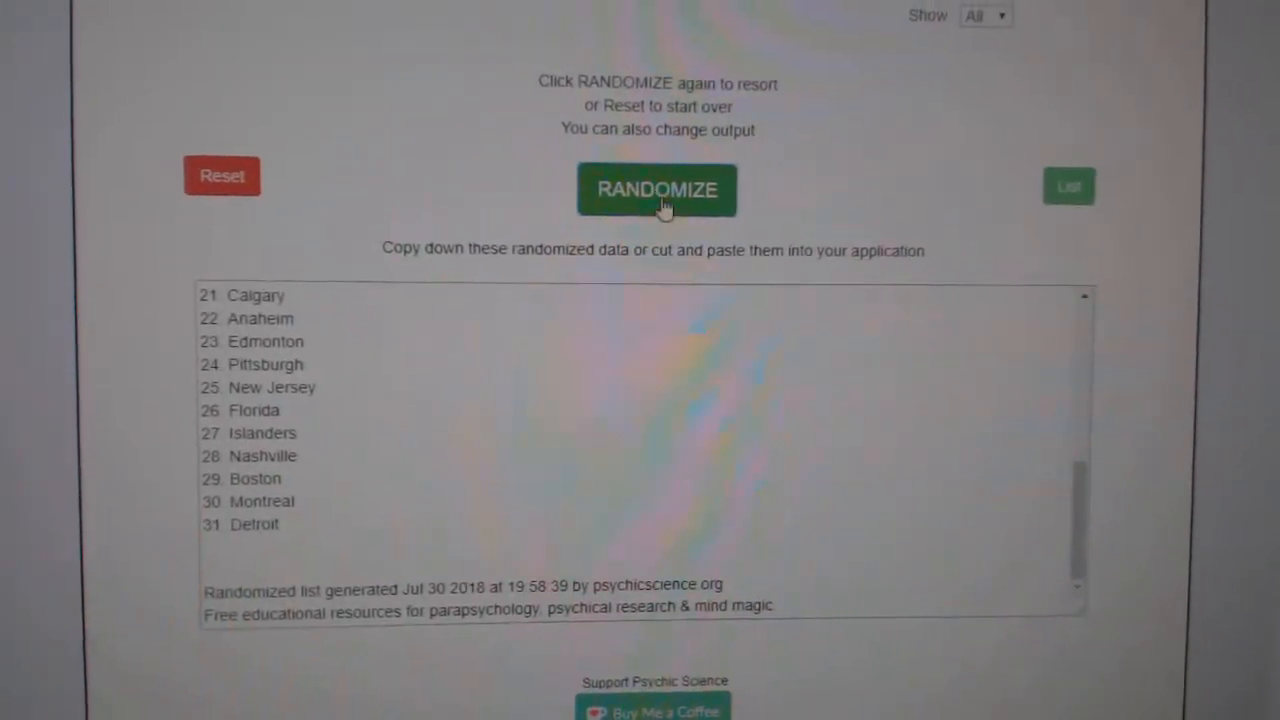
- Randomize the team names list running from Calgary to Detroit
left_click(656, 190)
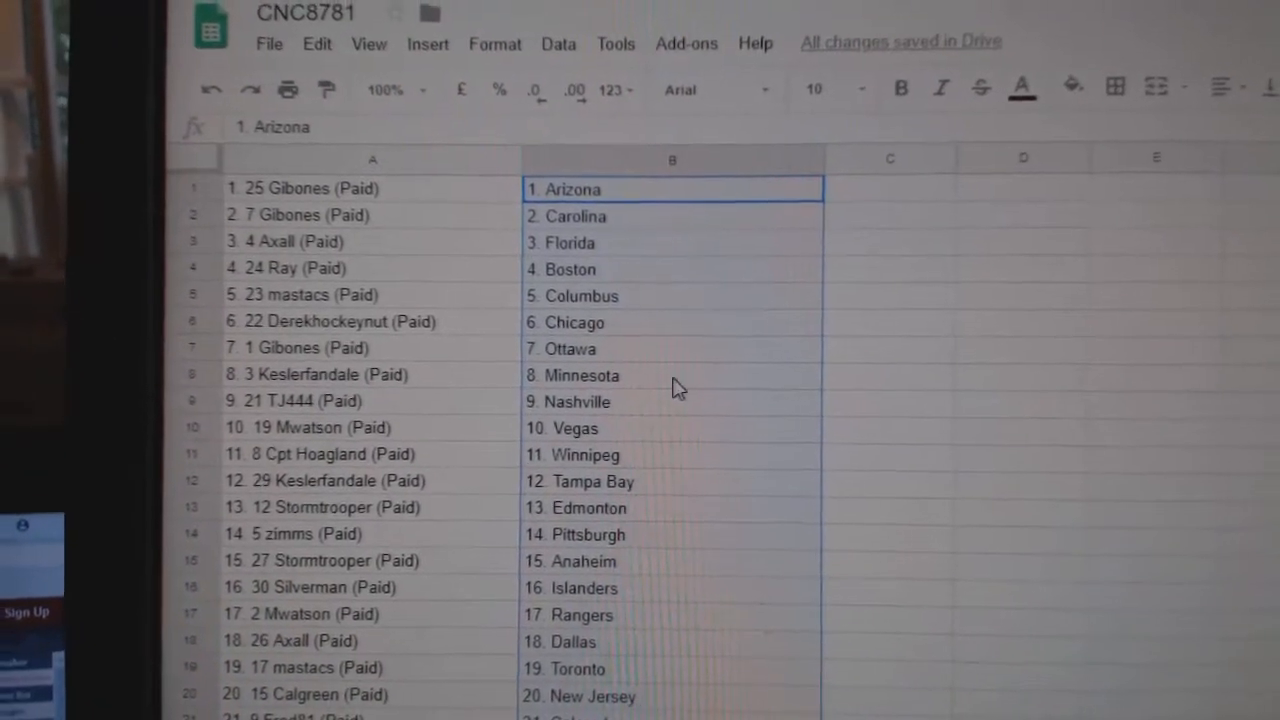
- Scroll down column B to check each participant through row 27 has a paired team city
scroll("down", 3)
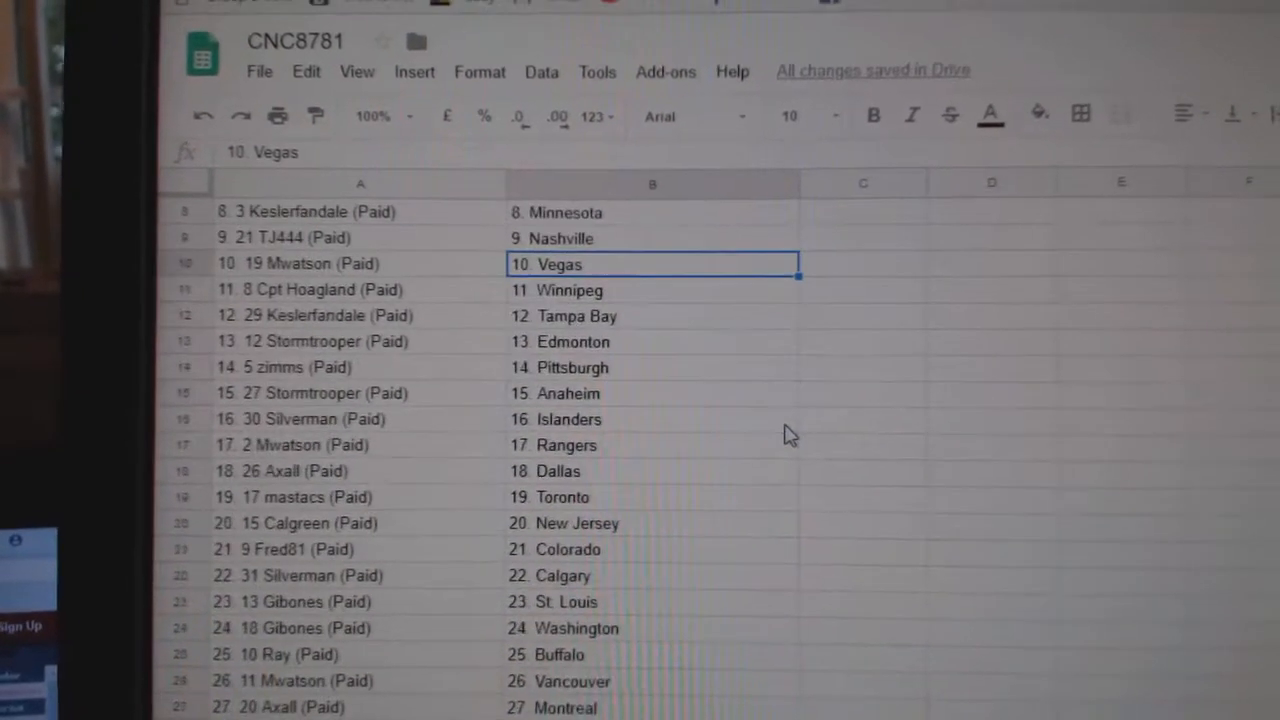